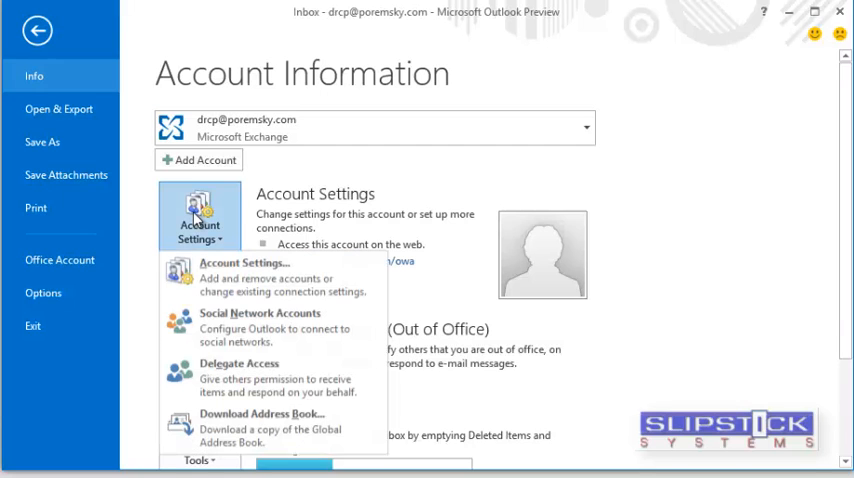
Open Account Settings on the Data Files tab listing the mailbox, Internet Calendars and SharePoint Lists.
click(237, 263)
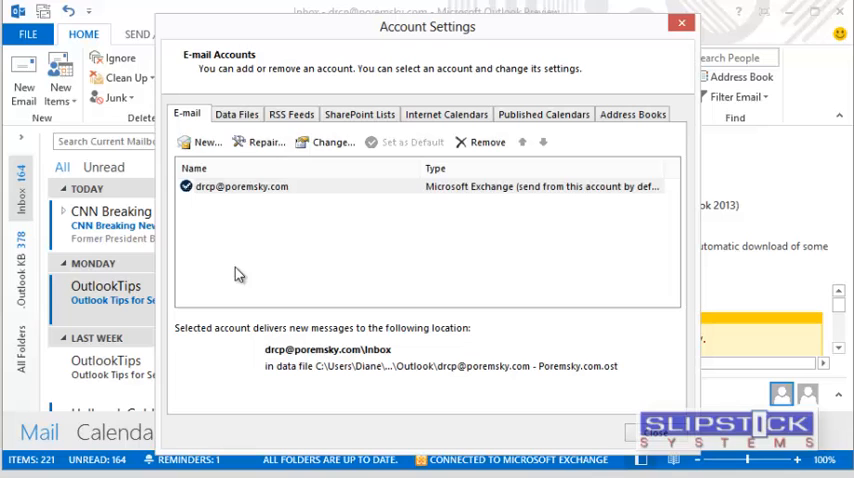
click(237, 113)
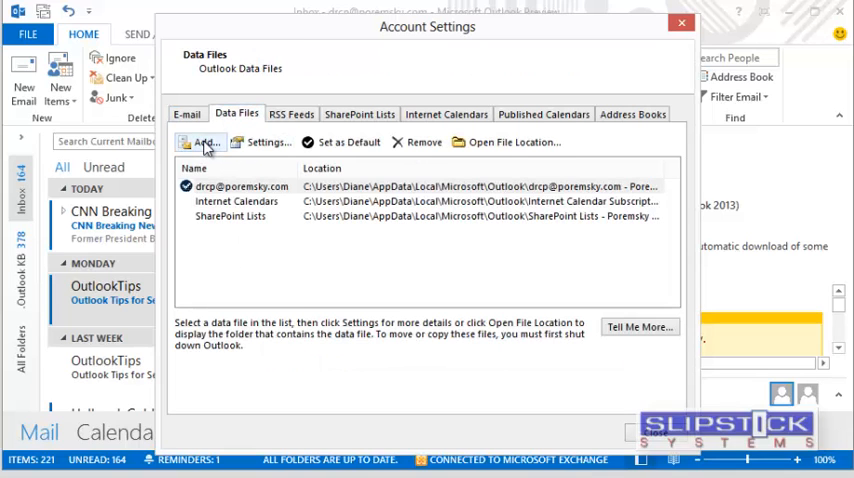
Add a new Outlook data file named new-pst to the data files list.
click(206, 142)
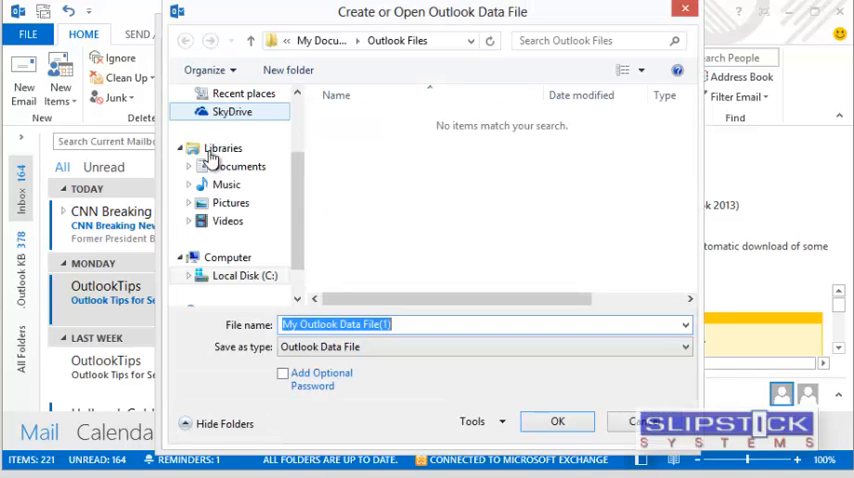
text(new)
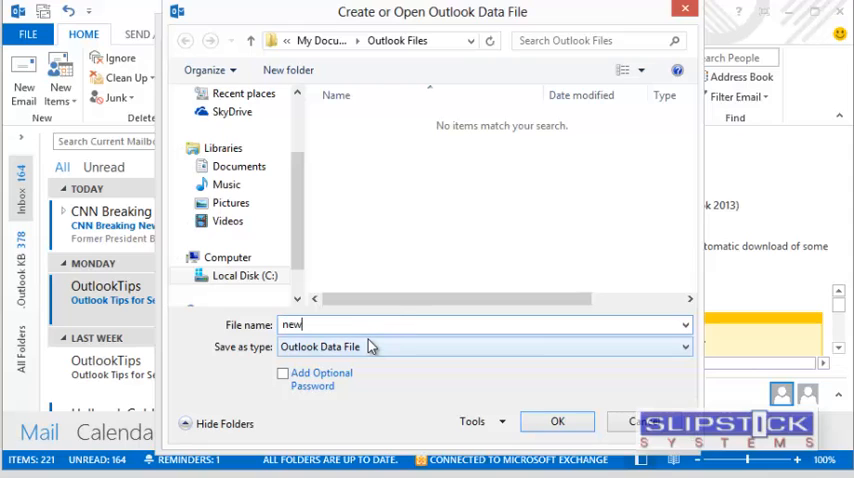
click(557, 421)
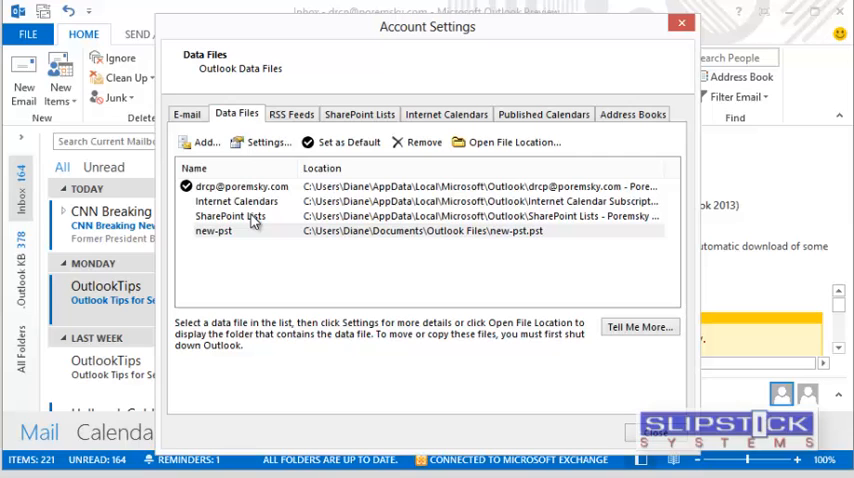
Set new-pst as the default data file, confirm the delivery change, and close Account Settings.
click(350, 142)
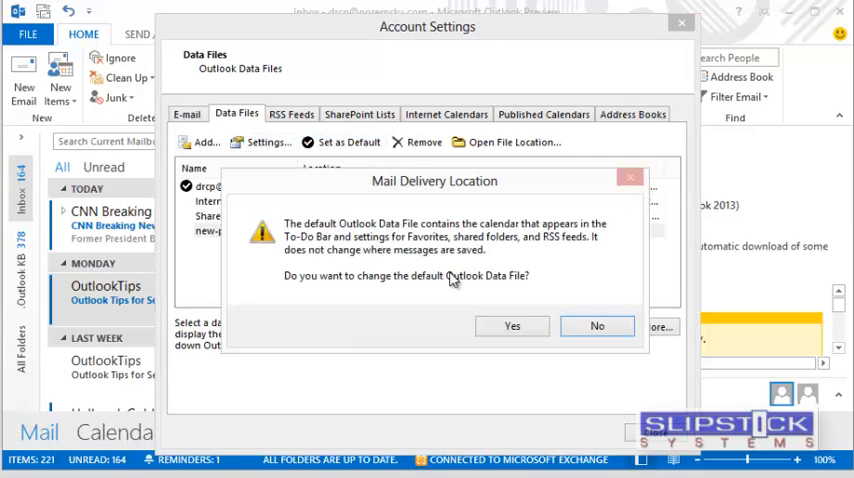
click(597, 326)
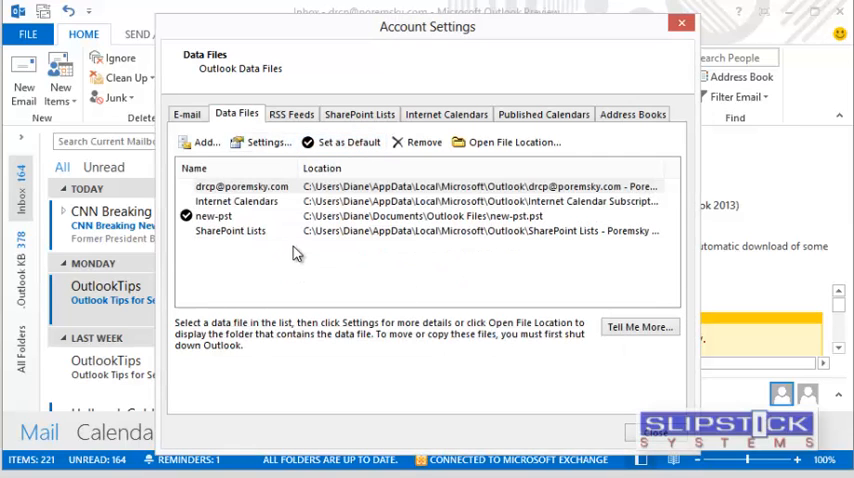
mouse_move(220, 215)
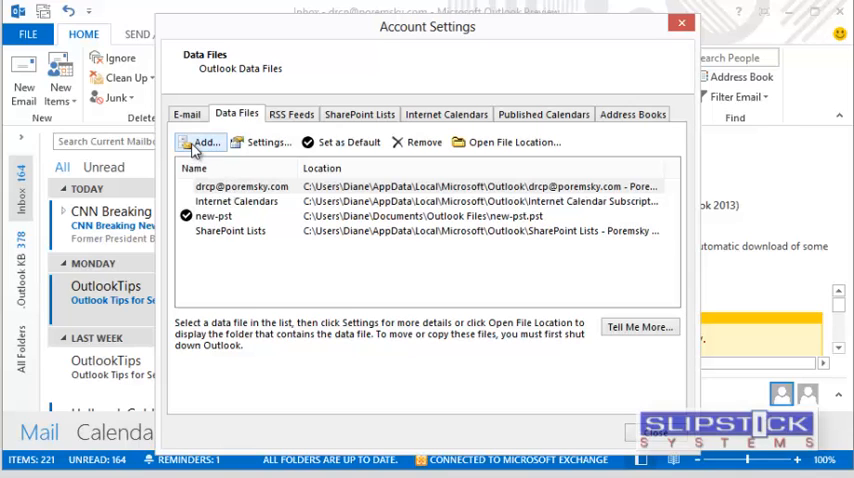
click(187, 113)
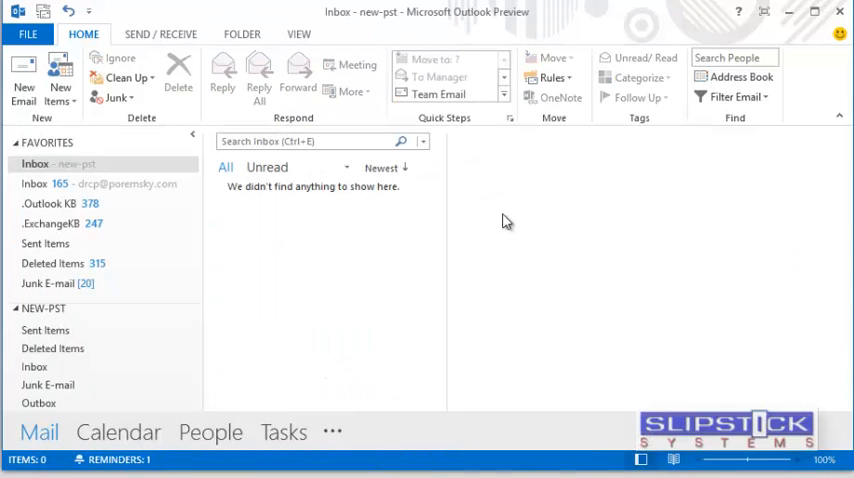
Open Manage Rules & Alerts and launch the Rules Wizard with 'Apply rule on messages I receive'.
click(551, 78)
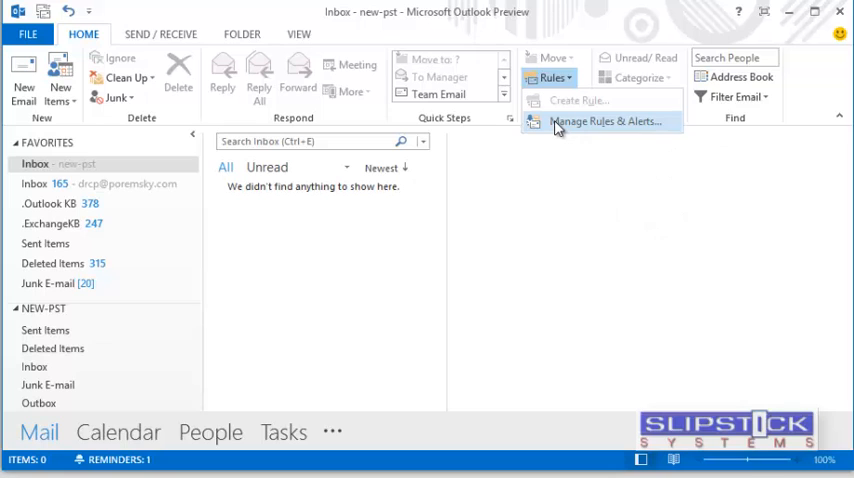
click(604, 121)
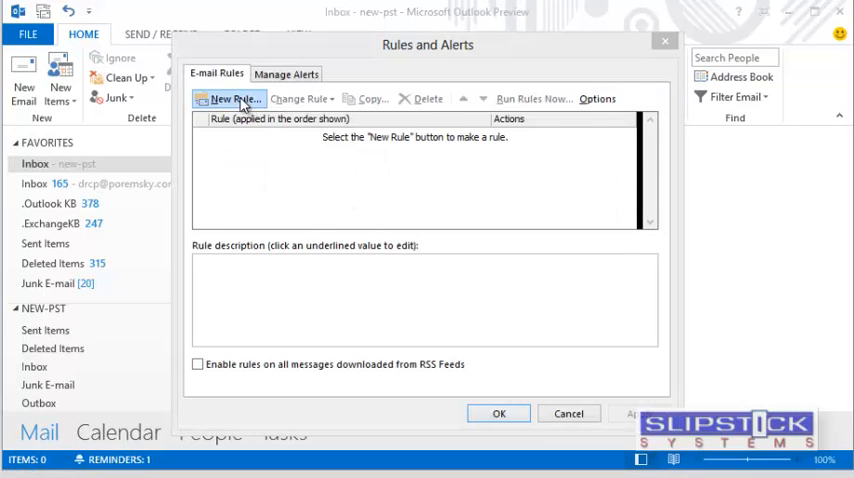
click(235, 98)
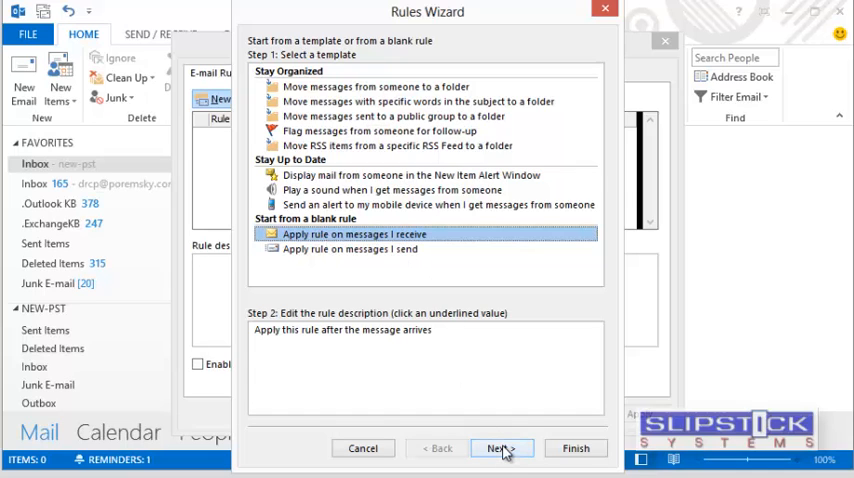
Skip the template and conditions, then tick 'move it to the specified folder'.
click(500, 448)
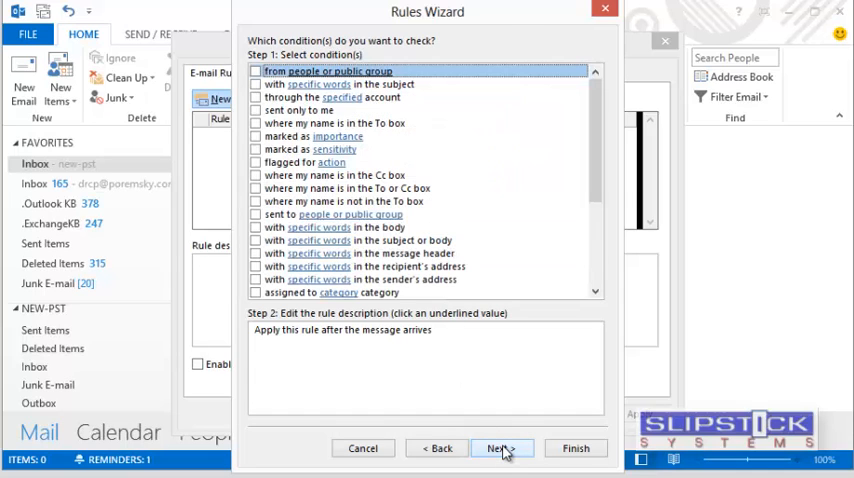
click(501, 448)
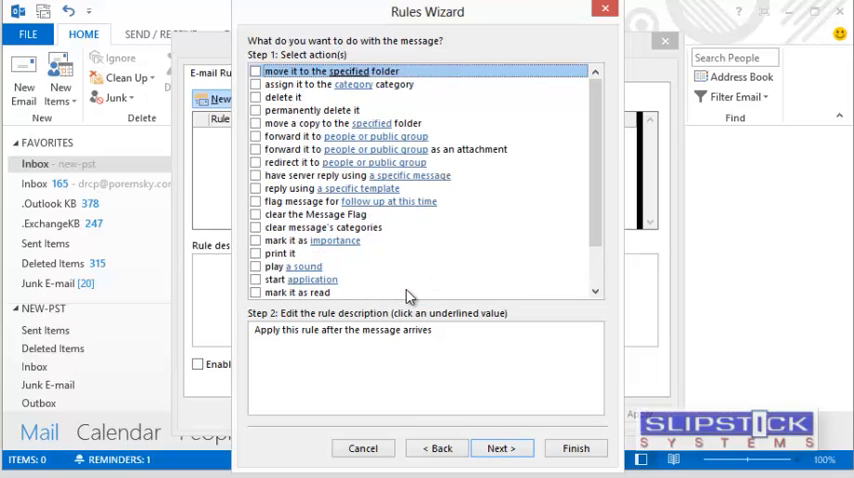
click(256, 71)
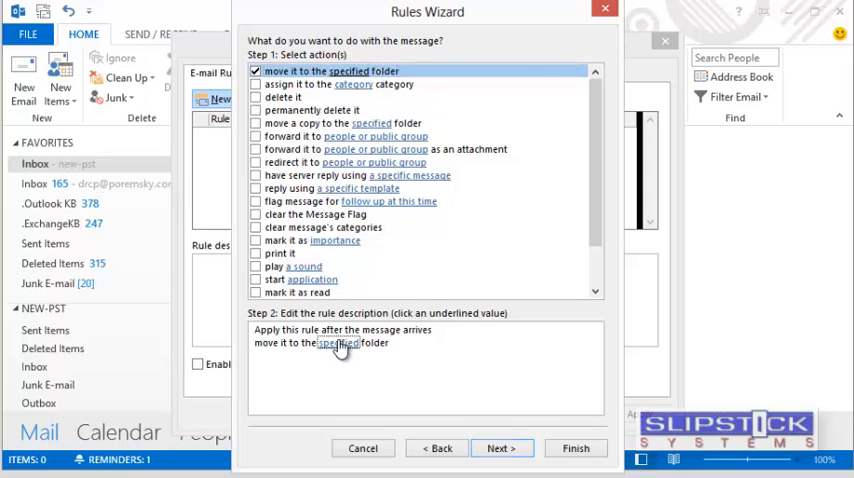
click(338, 343)
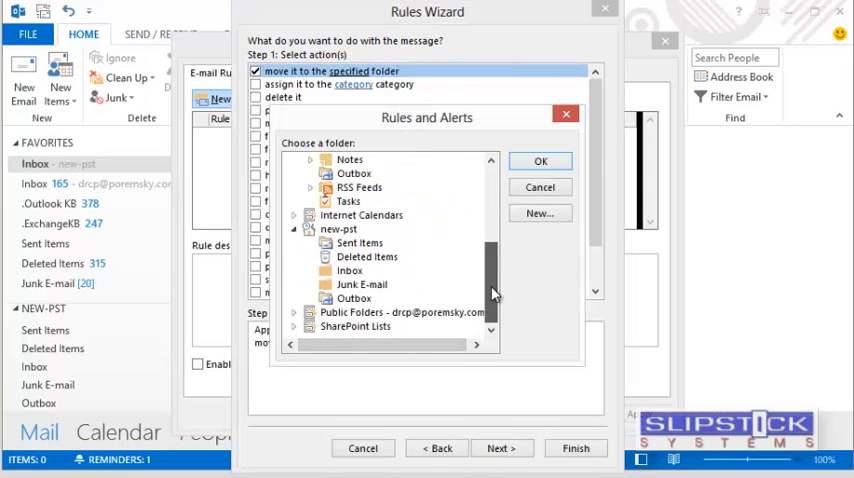
Choose the new-pst Inbox as the destination and advance to the final setup step.
click(350, 271)
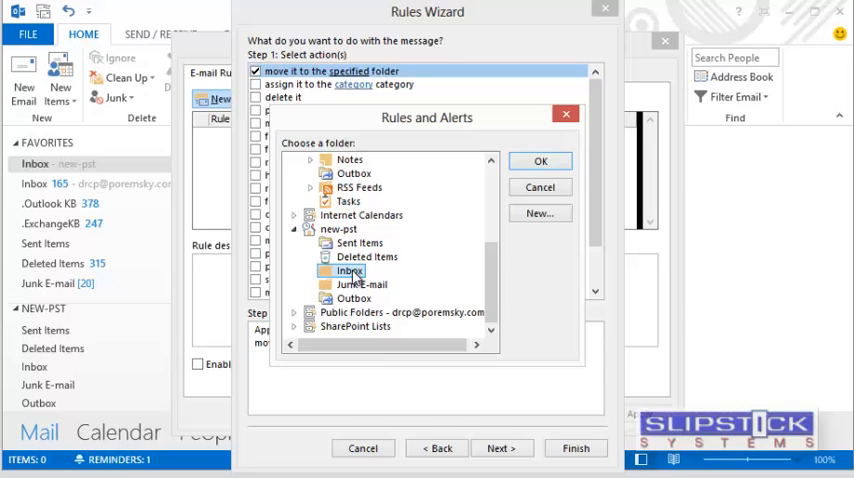
click(540, 161)
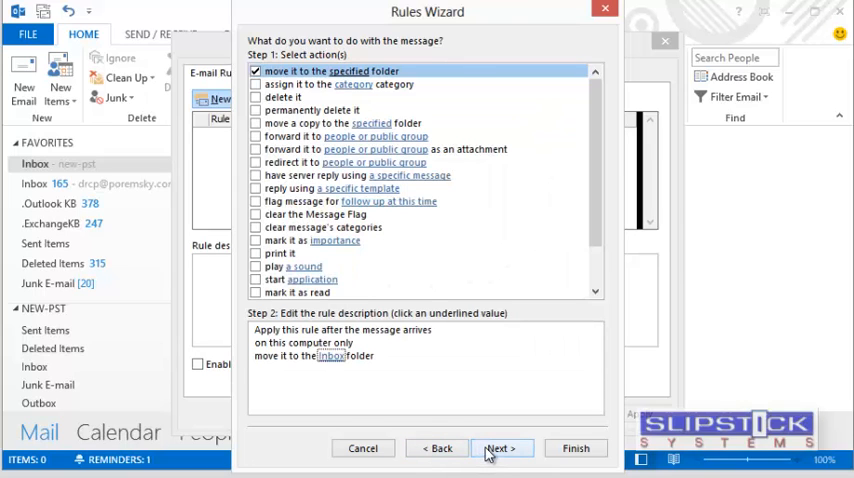
click(500, 448)
text(New Mail)
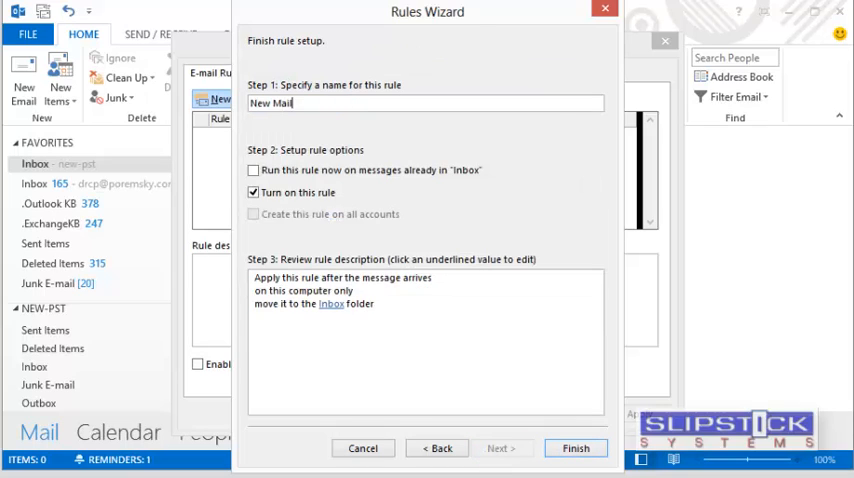
Name the rule New Mailbox, finish it, and close Rules and Alerts.
text(box)
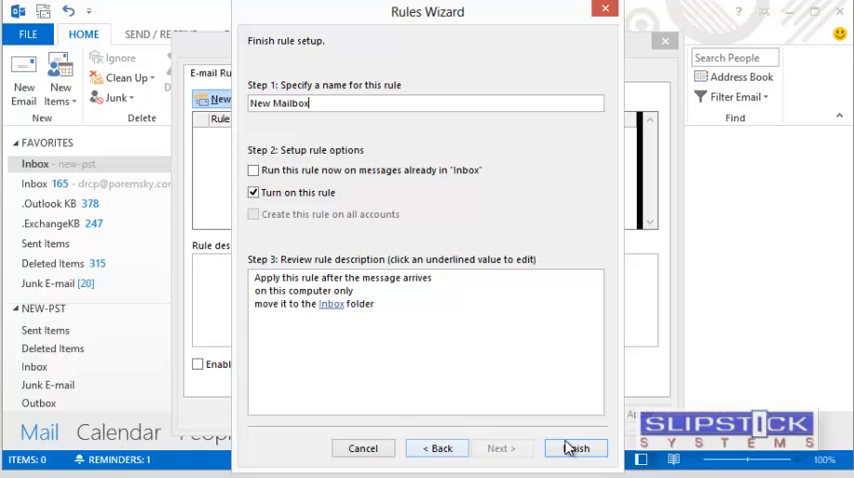
click(575, 447)
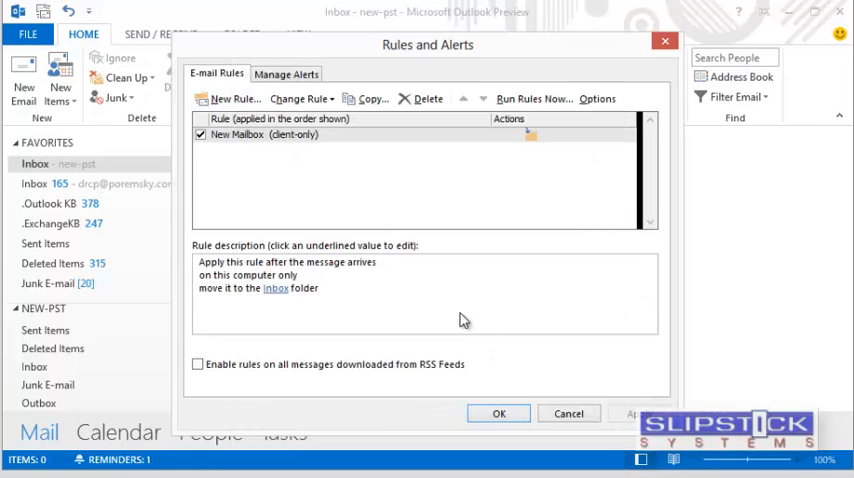
click(499, 413)
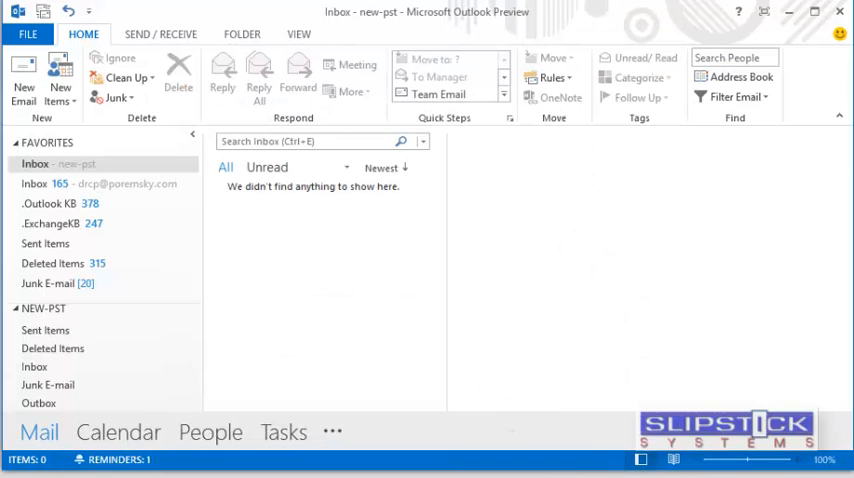